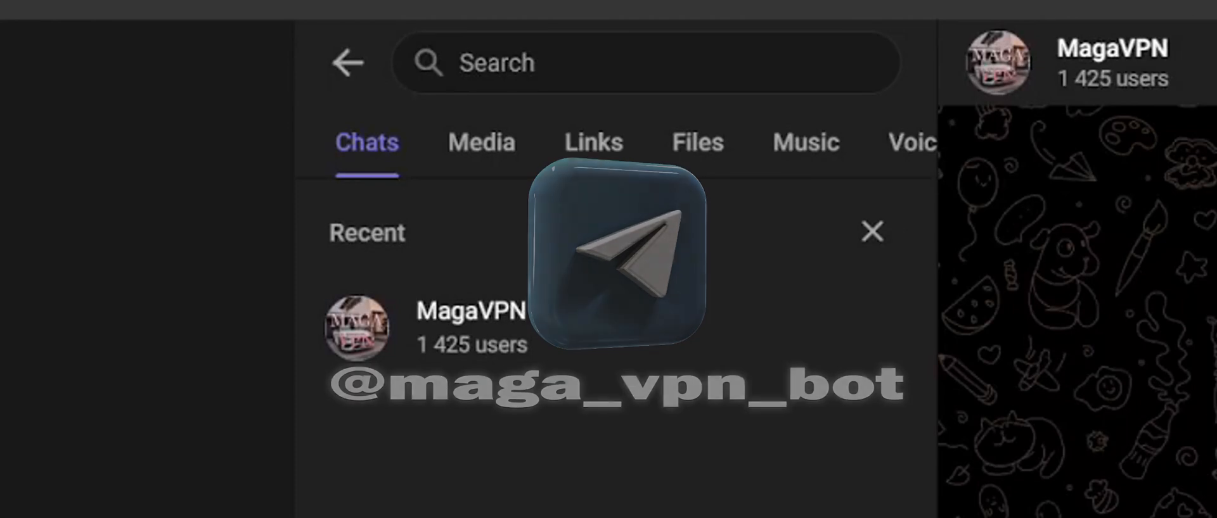
# Search 'maga_vpn' and open the MagaVPN bot chat from the results.
pyautogui.write('m')
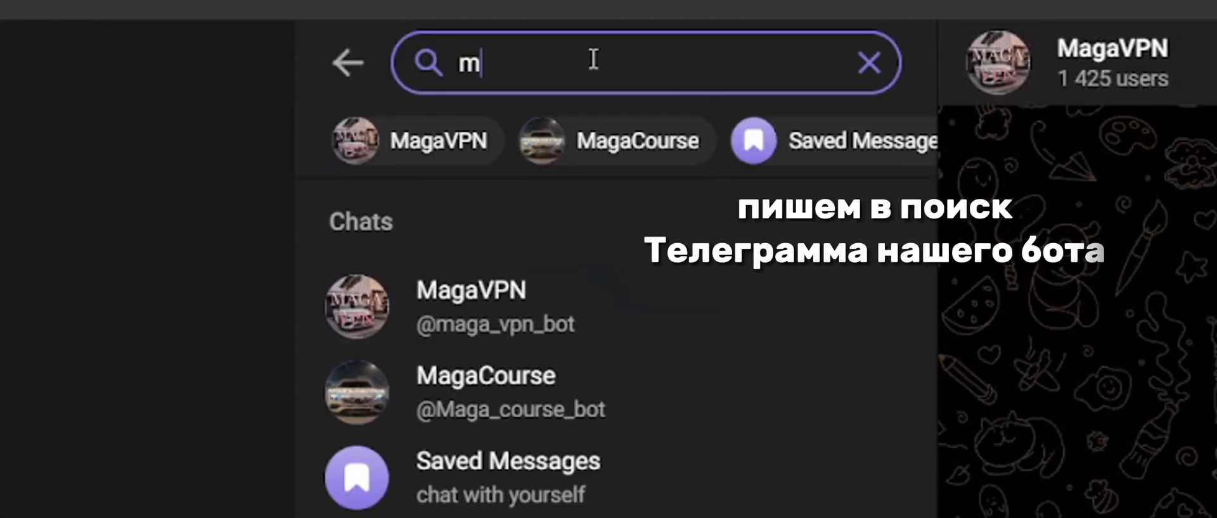
pyautogui.write('aga_vpn_bot')
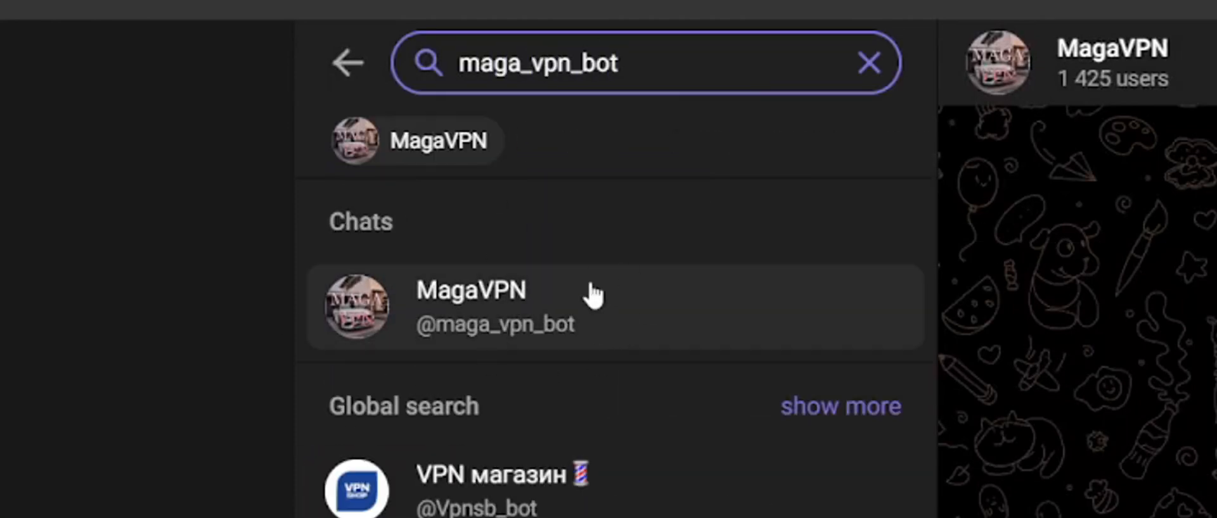
pyautogui.click(468, 307)
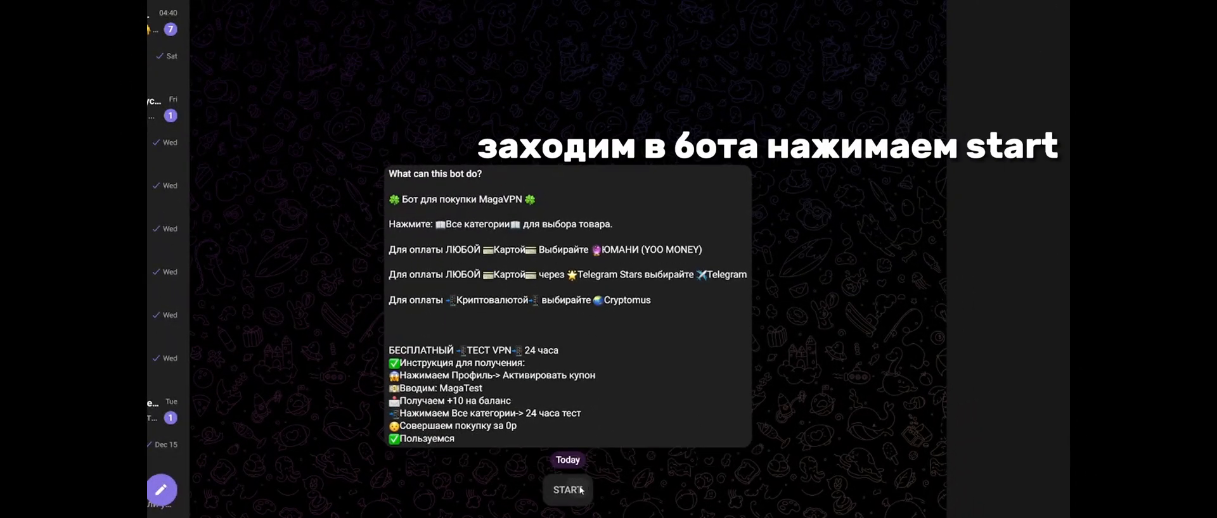
# Start the bot, go to Profile coupon activation and enter the 'magatest' coupon for a 10 ₽ discount.
pyautogui.click(568, 489)
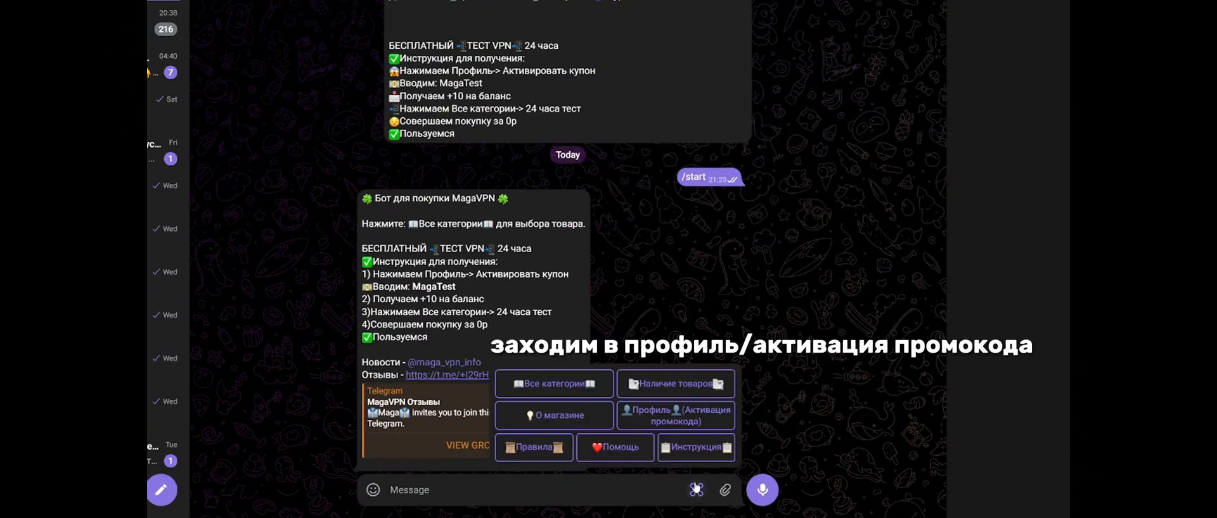
pyautogui.click(673, 415)
pyautogui.write('m')
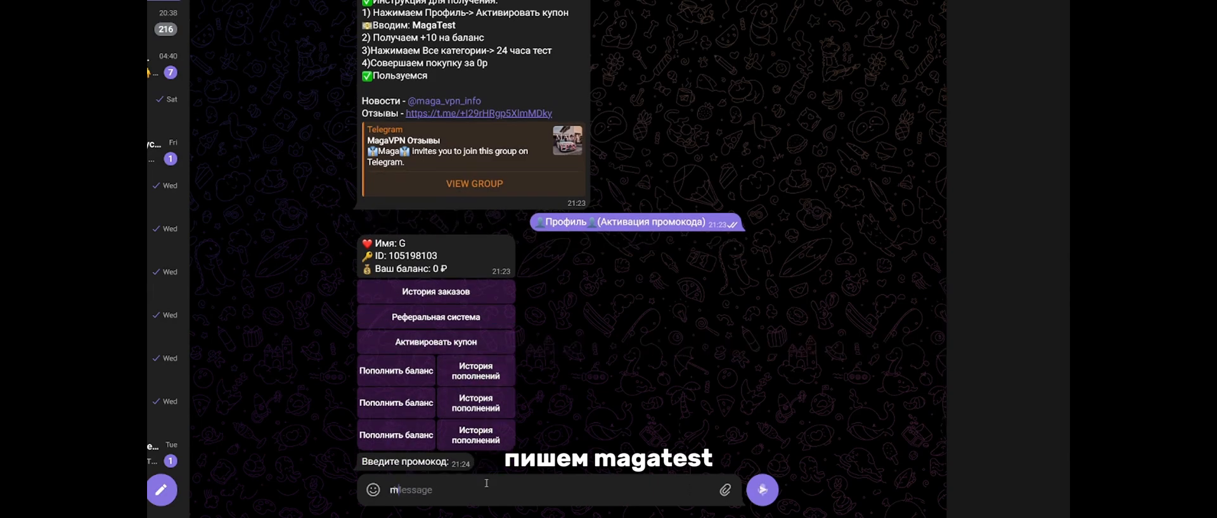
pyautogui.write('agatest')
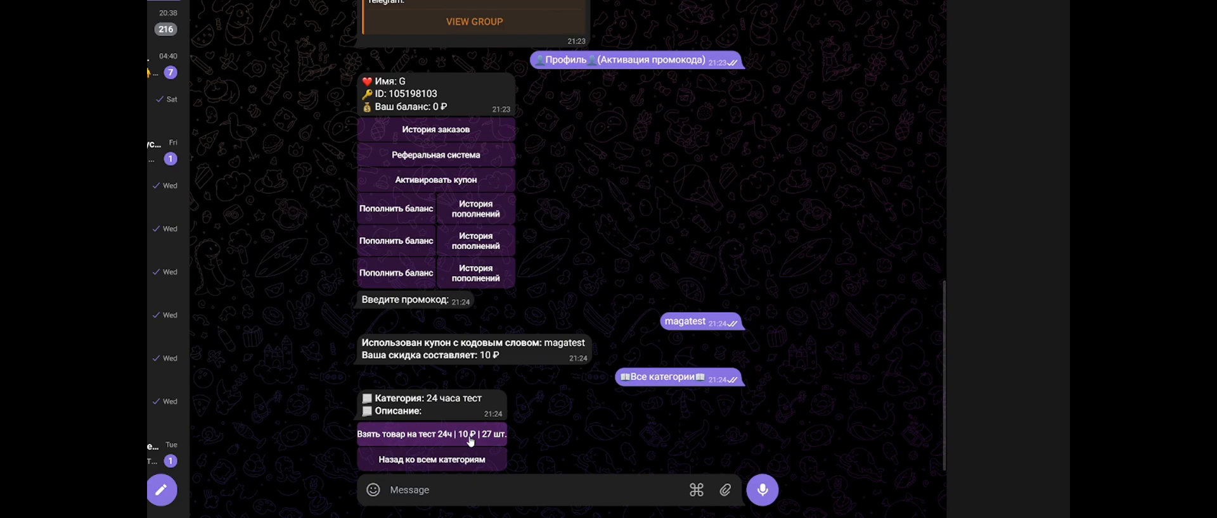
# Take the 24-hour test product for 10 ₽ and open the Windows setup instructions link.
pyautogui.click(430, 434)
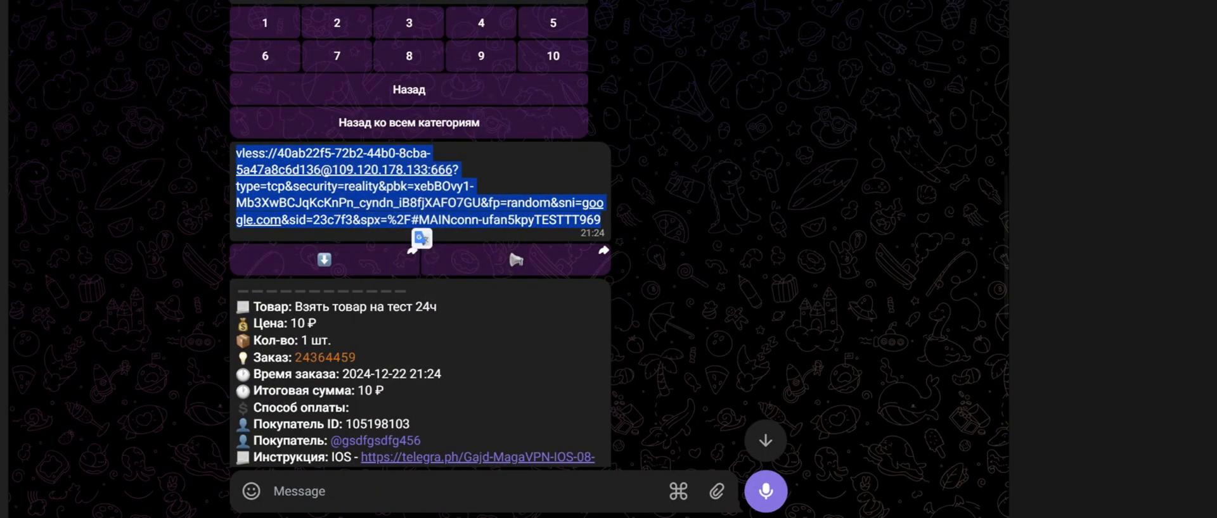
pyautogui.click(474, 457)
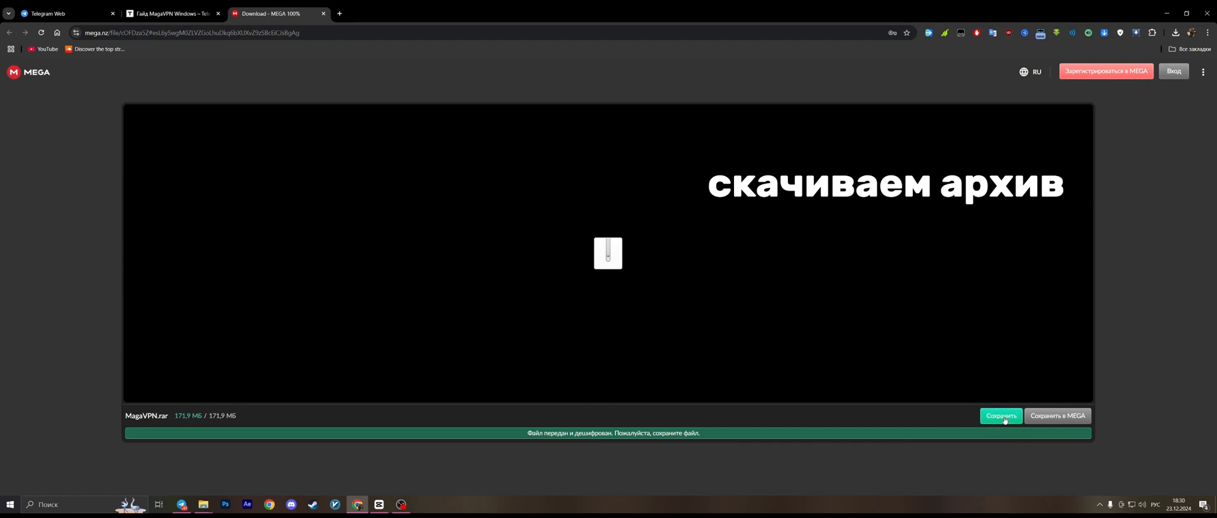
# Save MagaVPN.rar from the MEGA download page to the computer.
pyautogui.click(1000, 416)
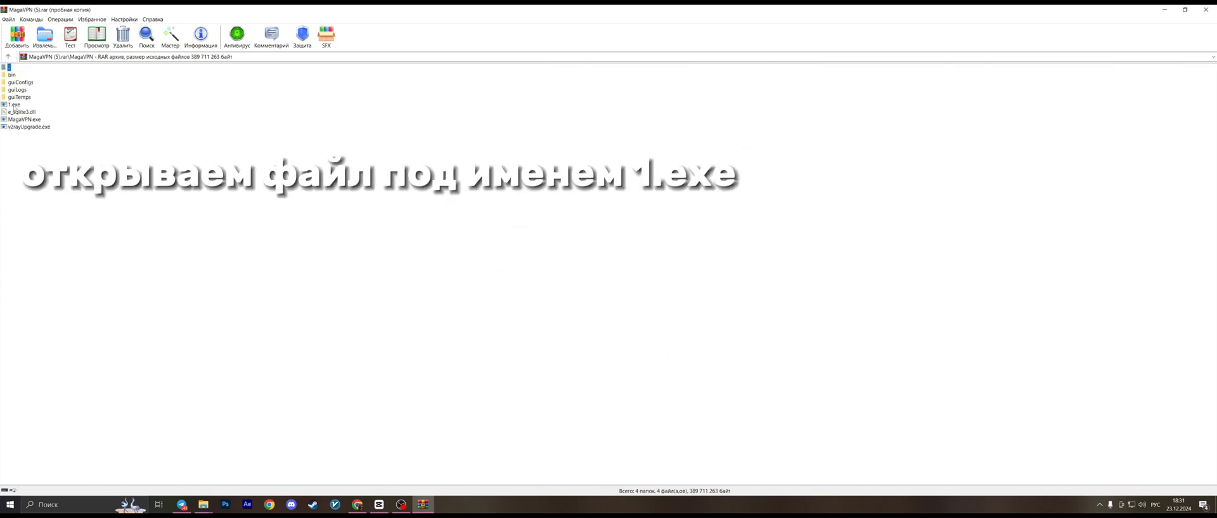
# Run 1.exe (.NET Desktop Runtime setup) from the archive, then cancel the installer.
pyautogui.doubleClick(15, 104)
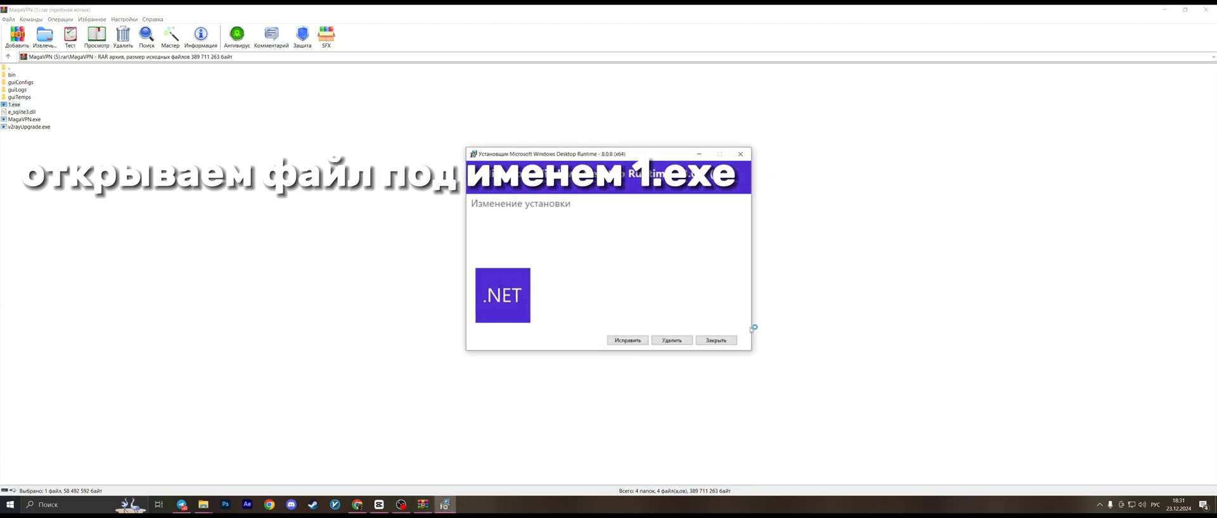
pyautogui.click(714, 340)
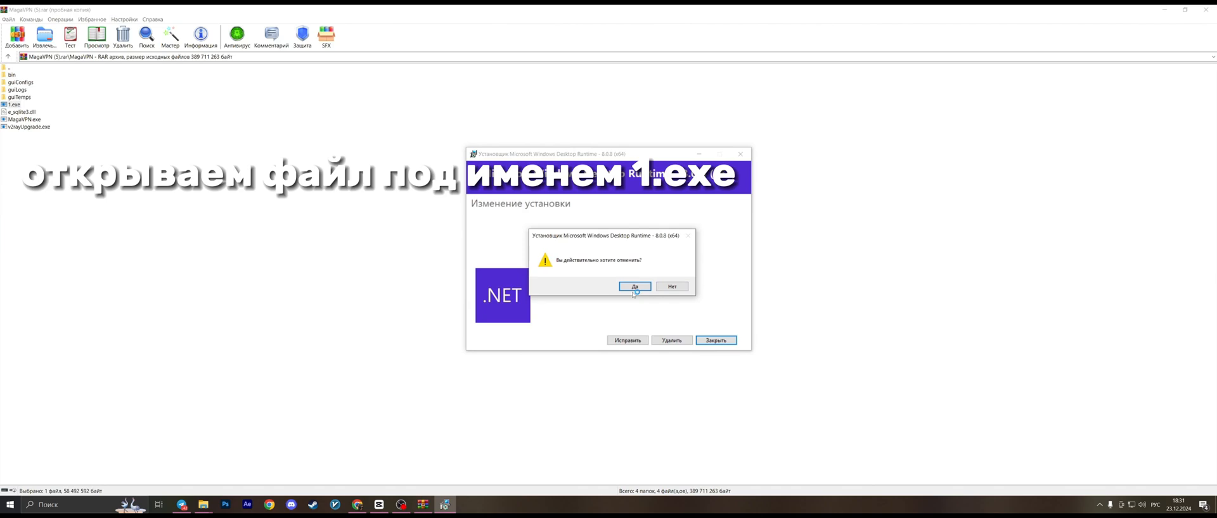
pyautogui.click(635, 287)
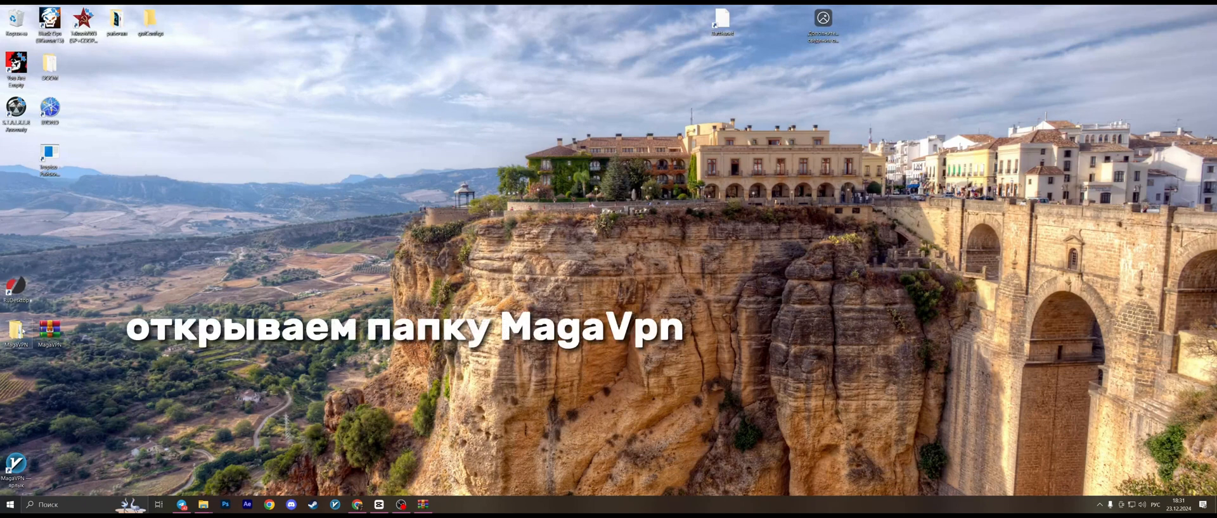
# Open the MagaVPN desktop folder, then the inner folder, and launch MagaVPN.exe.
pyautogui.doubleClick(15, 329)
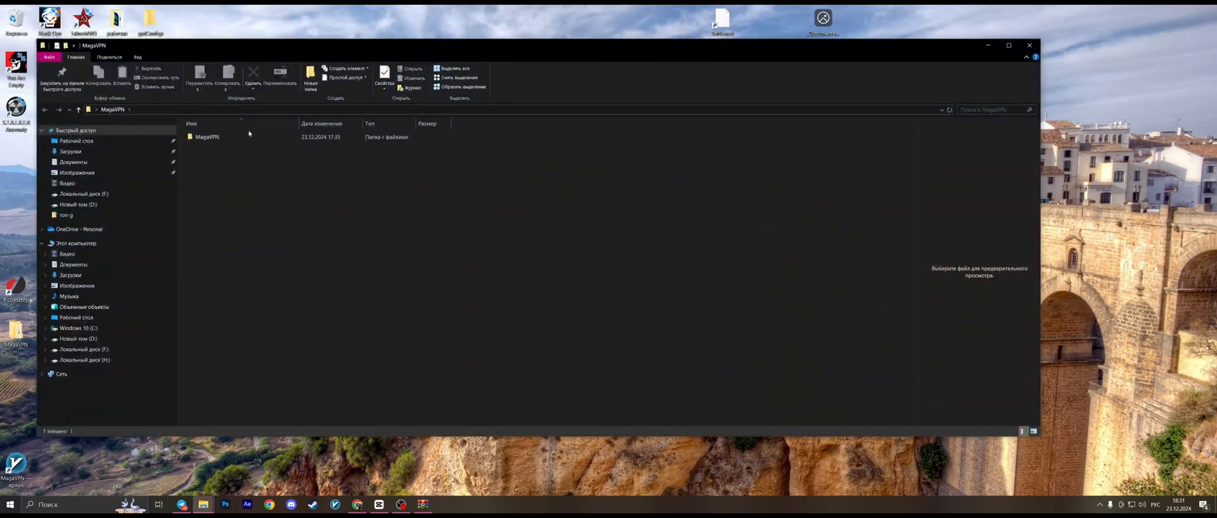
pyautogui.doubleClick(207, 137)
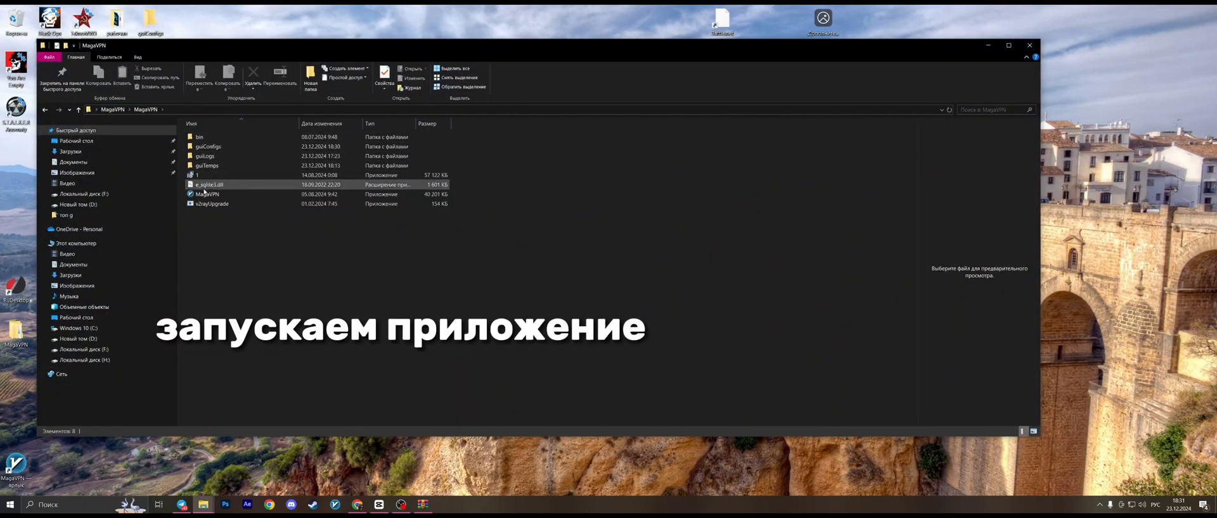
pyautogui.click(207, 194)
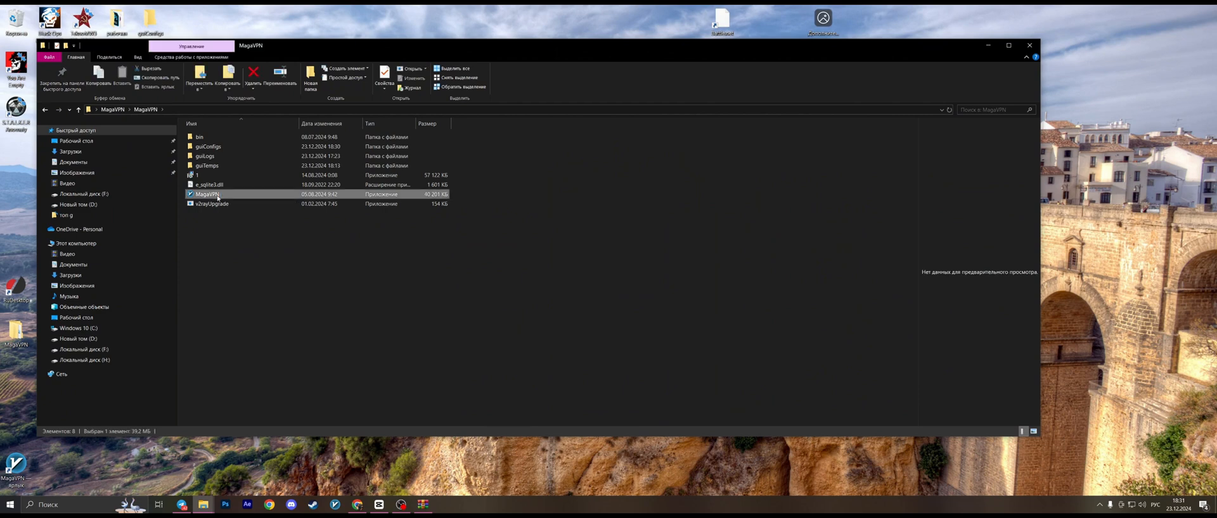
pyautogui.doubleClick(207, 194)
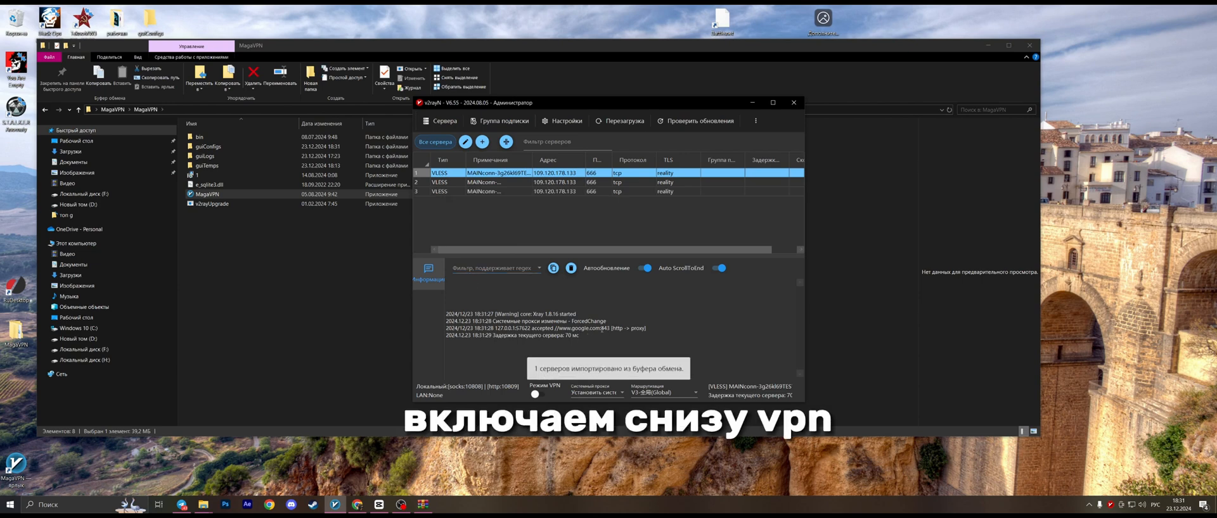
# Switch the Режим VPN toggle on for the imported VLESS server.
pyautogui.click(534, 394)
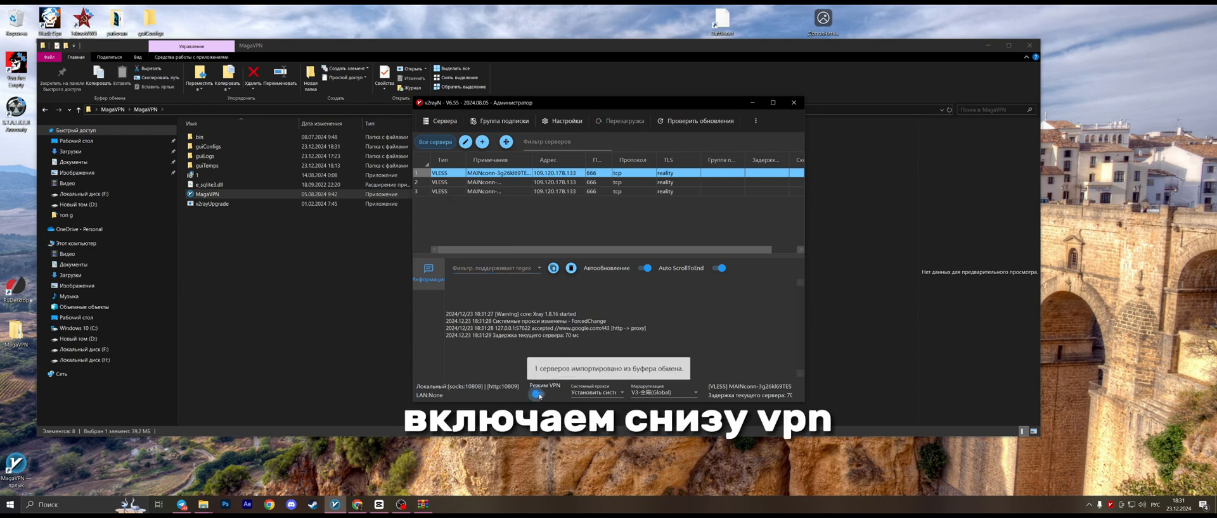
pyautogui.click(540, 396)
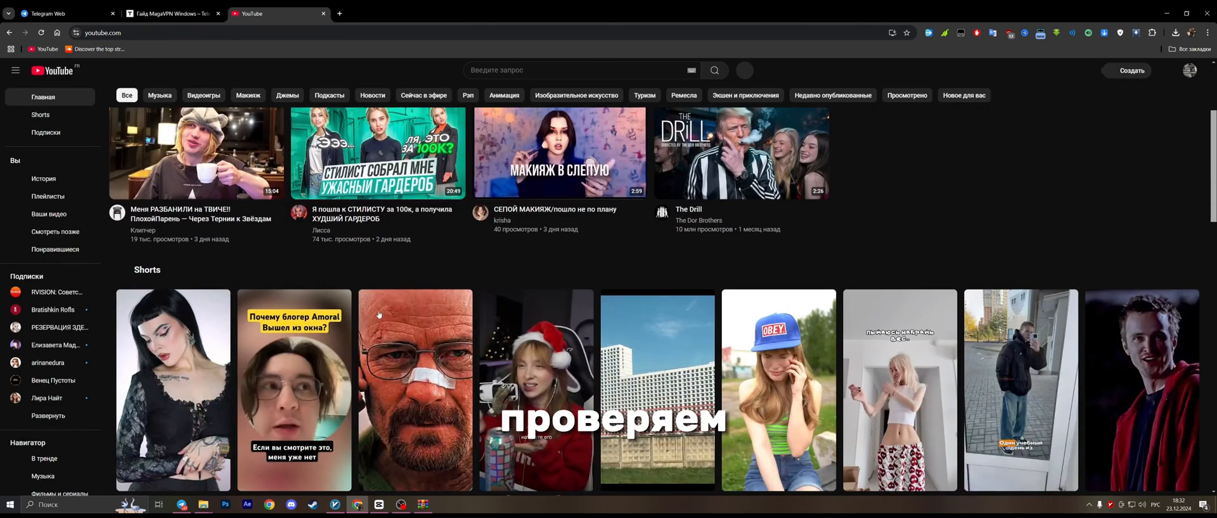
# Scroll through several YouTube Shorts to confirm they load over the VPN.
pyautogui.scroll(-3)
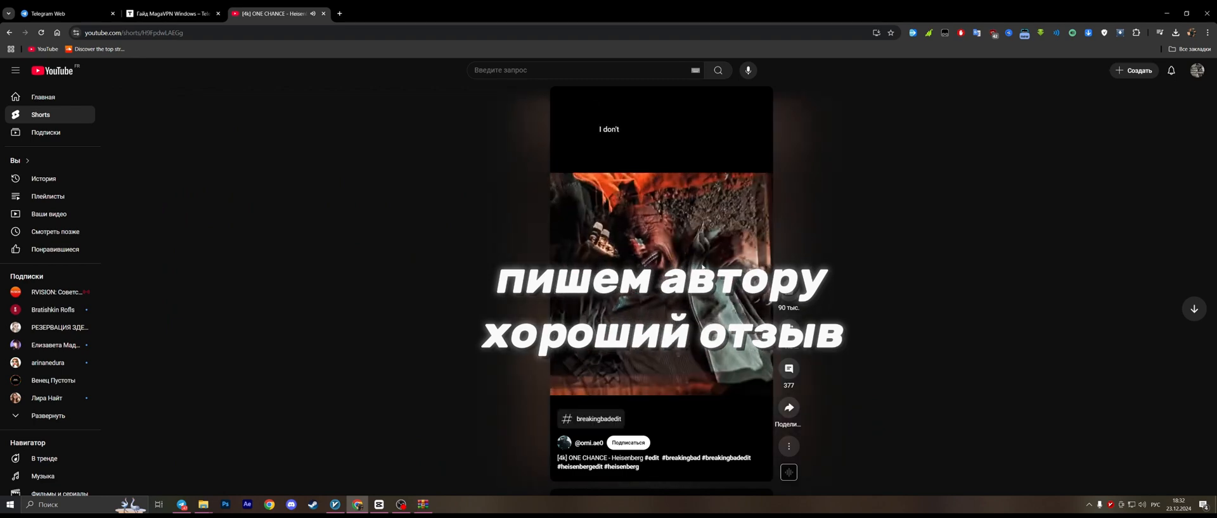
pyautogui.scroll(-3)
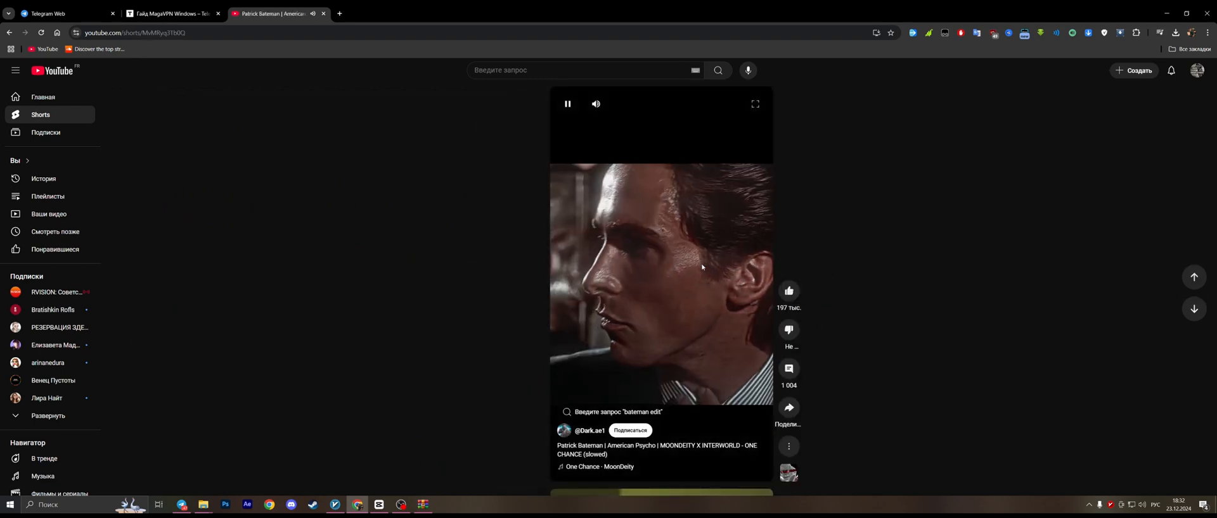
pyautogui.scroll(-3)
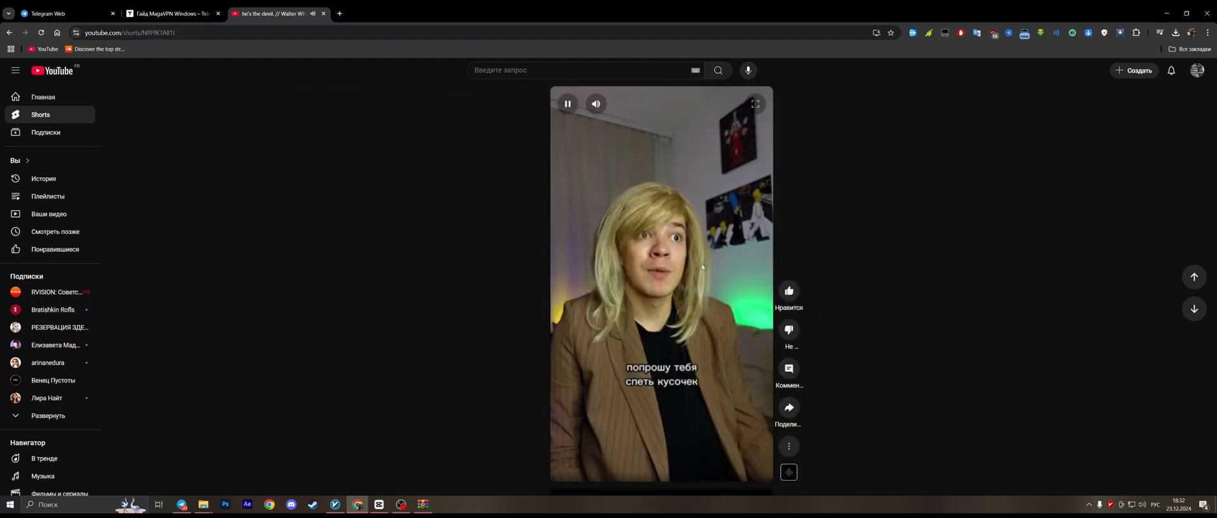
pyautogui.scroll(-3)
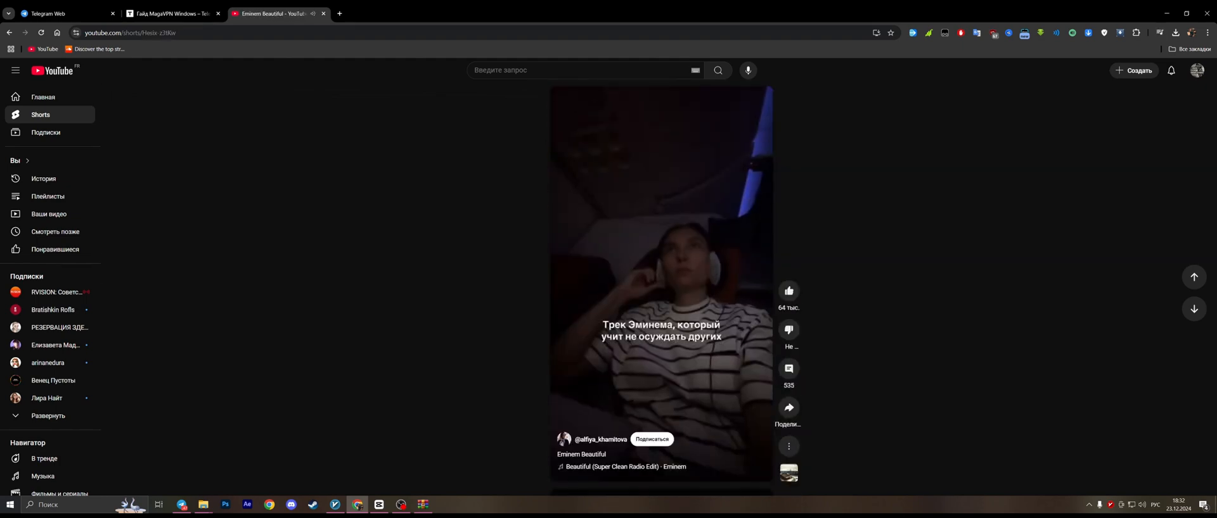